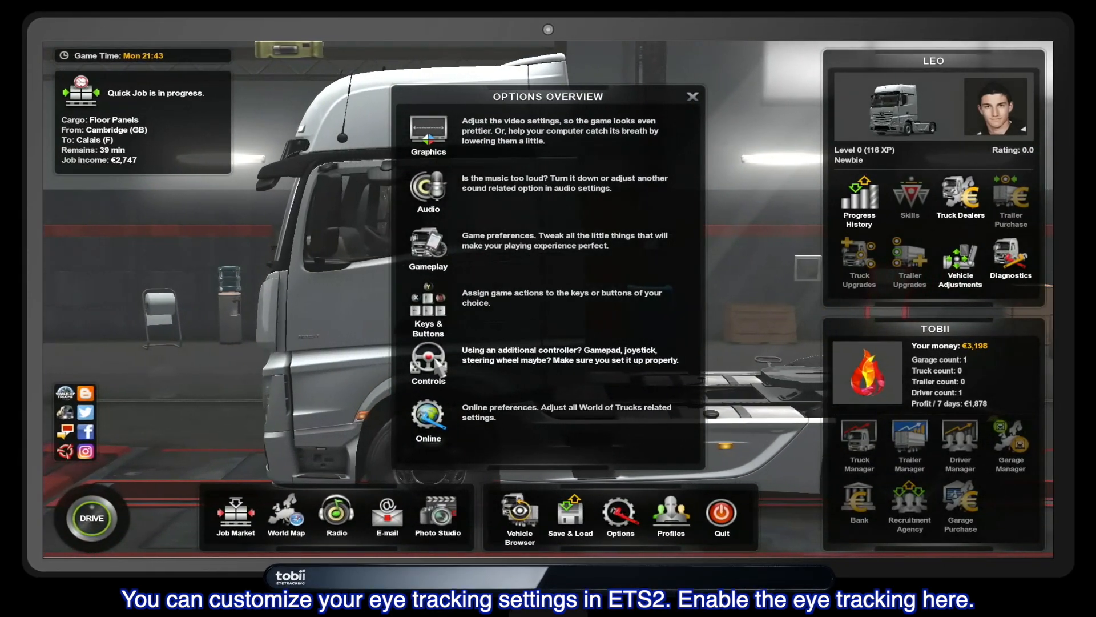
Open Controls settings and scroll down past brake, clutch and look axes to Eye tracking
{"action": "left_click", "coordinate": [427, 361]}
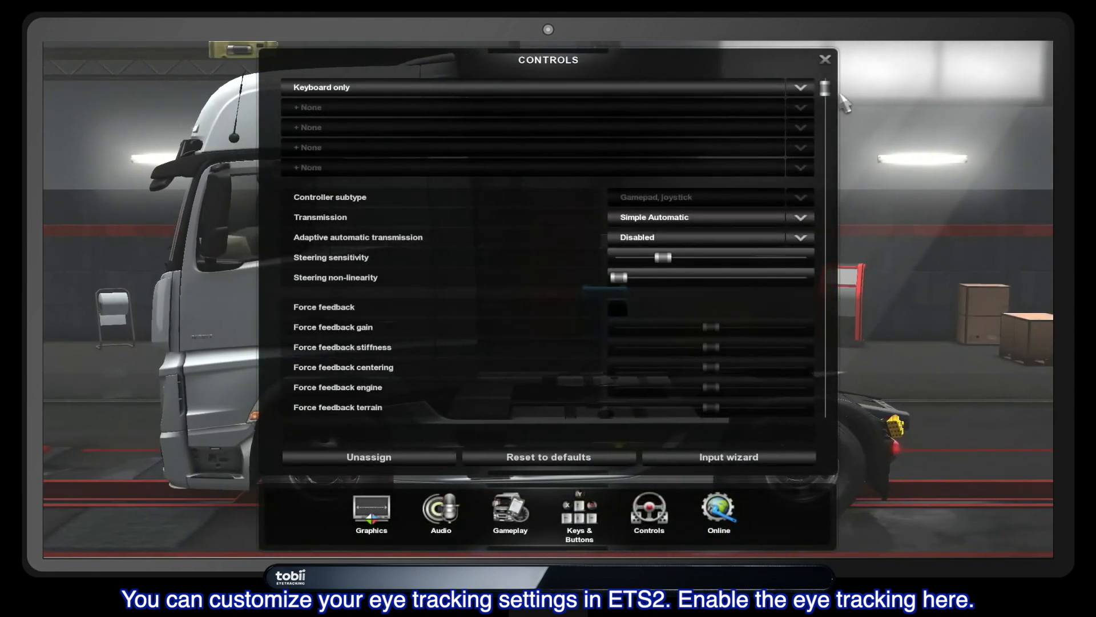
{"action": "scroll", "scroll_direction": "down", "scroll_amount": 3}
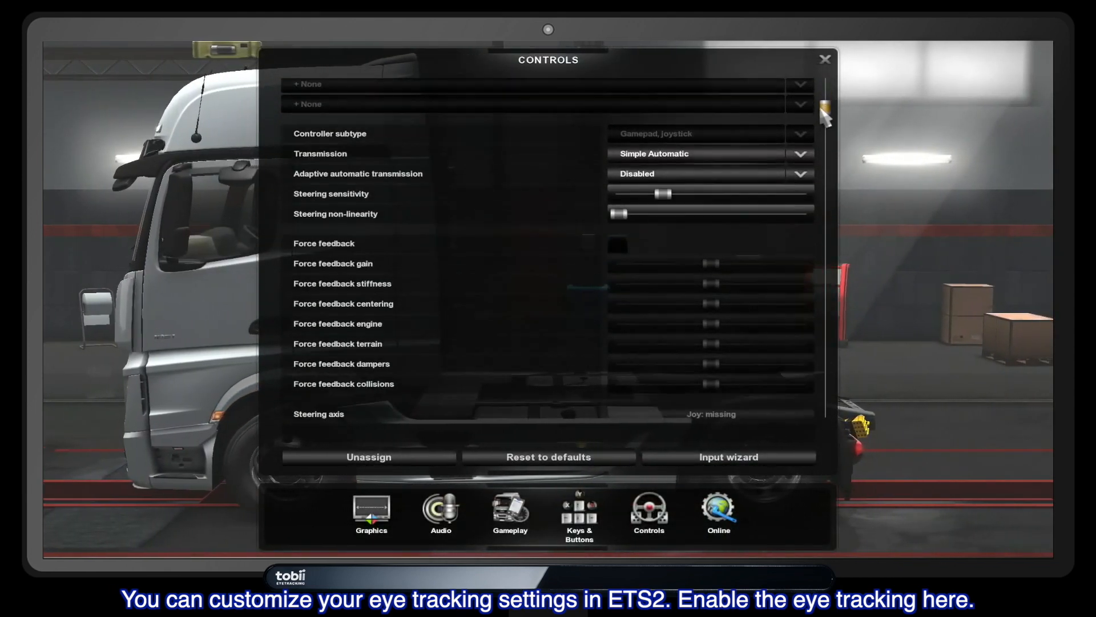
{"action": "scroll", "scroll_direction": "down", "scroll_amount": 3}
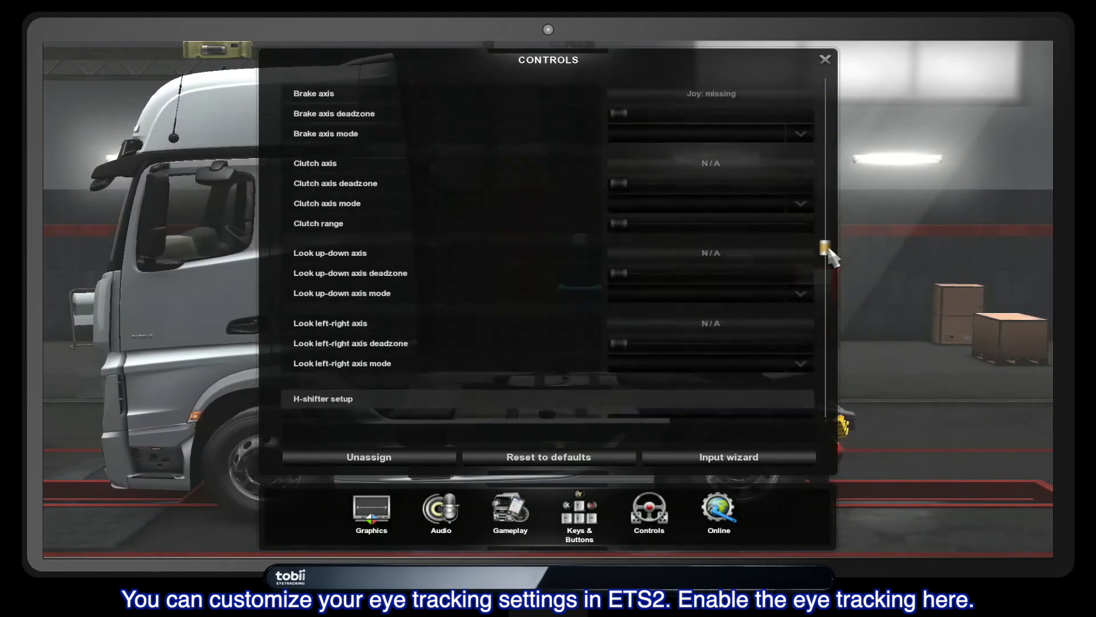
{"action": "scroll", "scroll_direction": "down", "scroll_amount": 3}
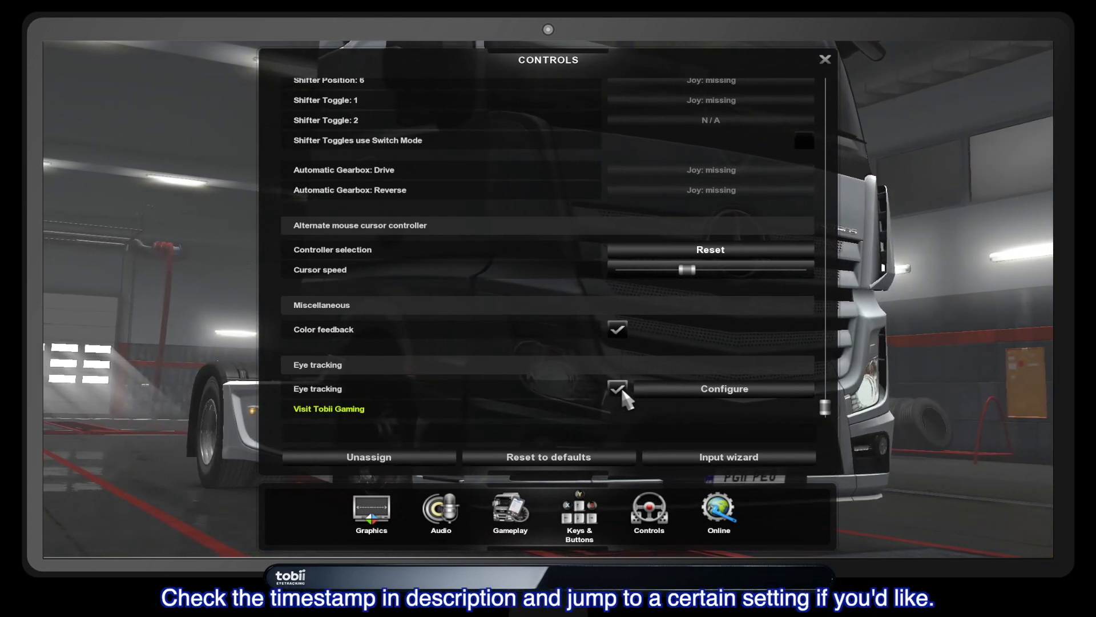
{"action": "mouse_move", "coordinate": [686, 401]}
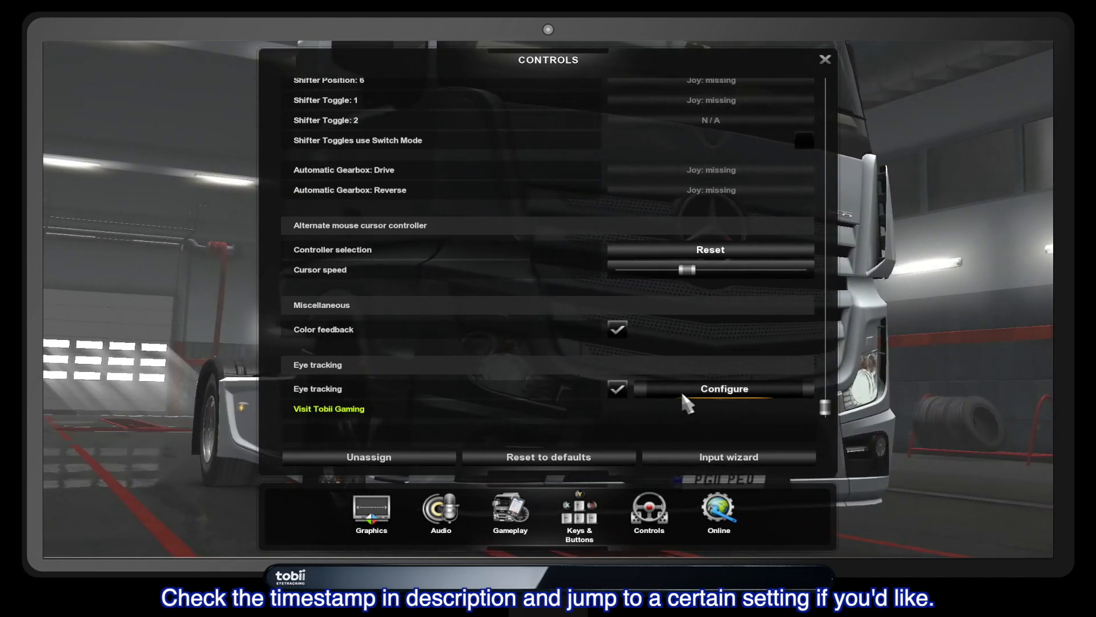
Configure Eye tracking and enable Extended View, with head tracking mode on Direct
{"action": "left_click", "coordinate": [723, 389]}
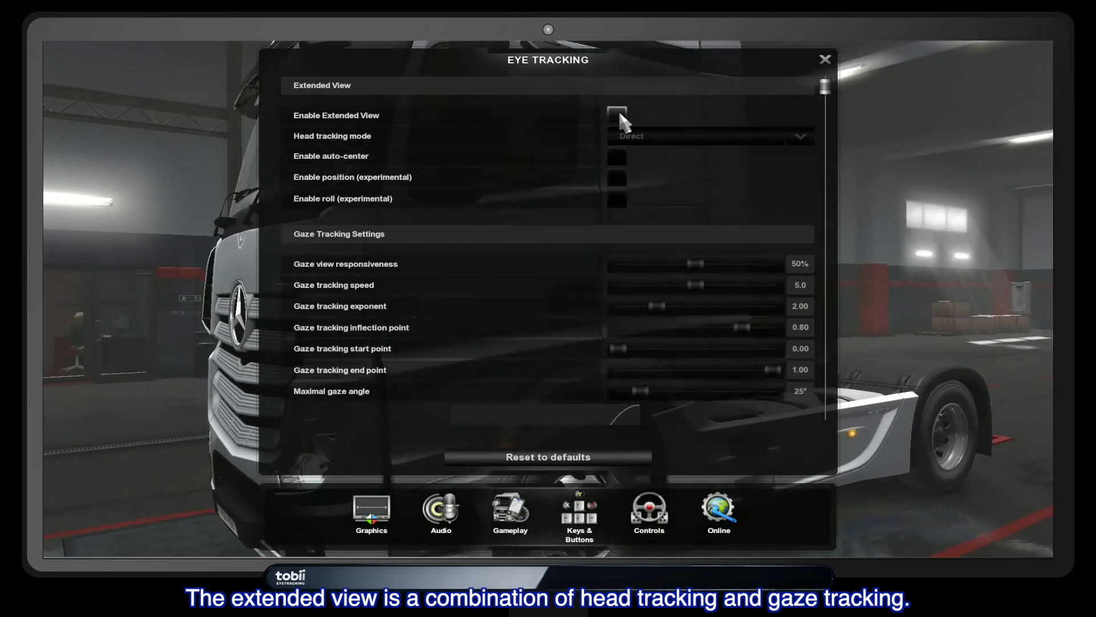
{"action": "left_click", "coordinate": [617, 114]}
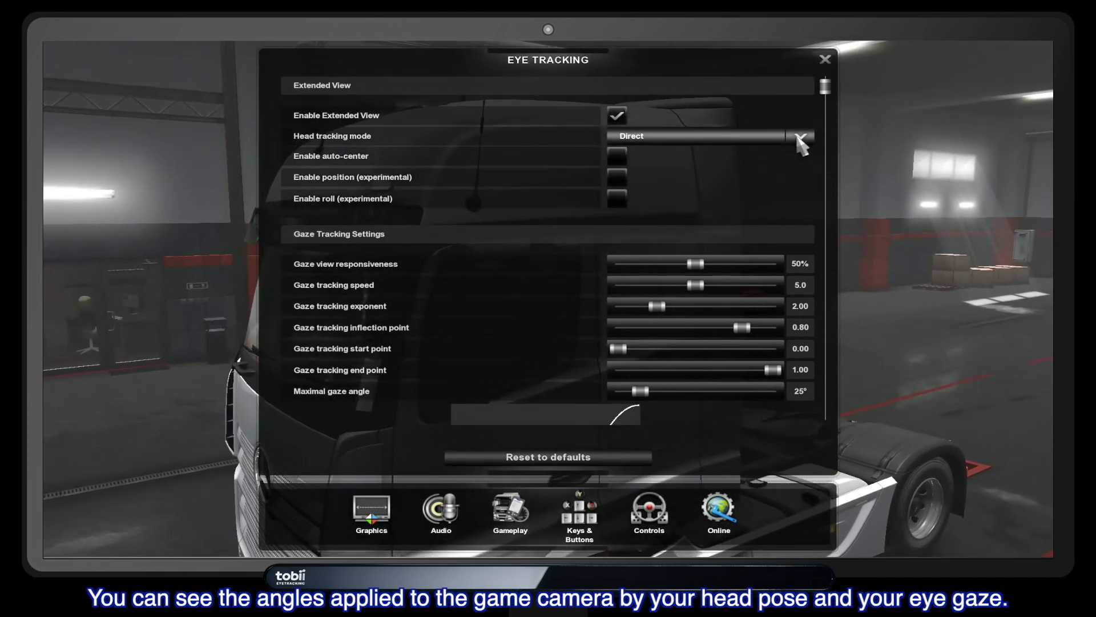
Expand the head tracking mode list showing Direct and Dynamic, Direct still selected
{"action": "left_click", "coordinate": [800, 136]}
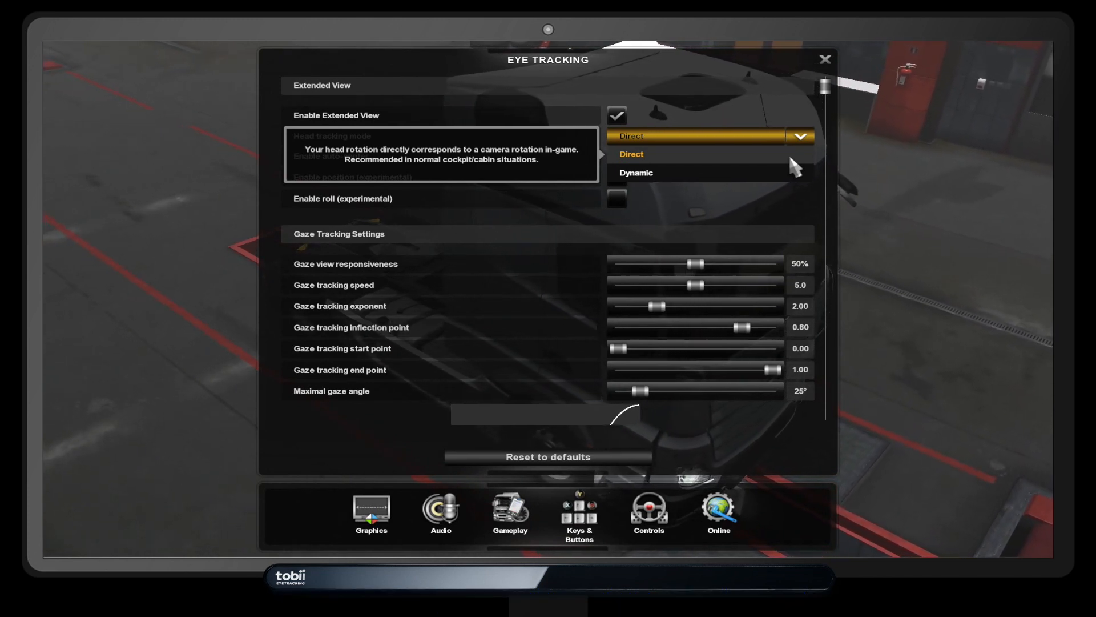
{"action": "mouse_move", "coordinate": [799, 180]}
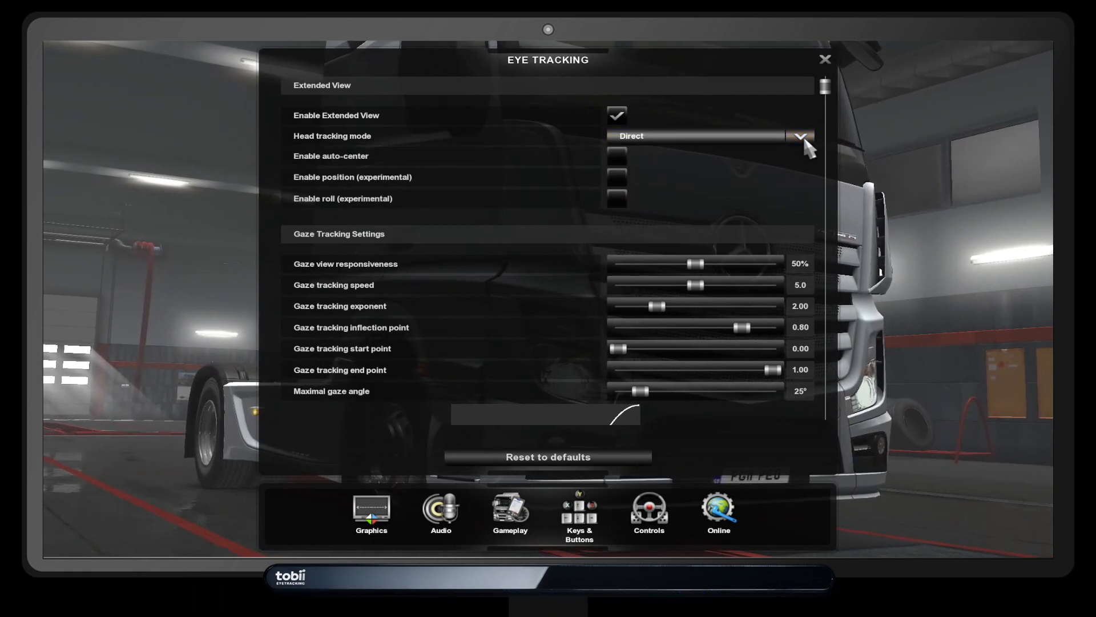
{"action": "mouse_move", "coordinate": [616, 158]}
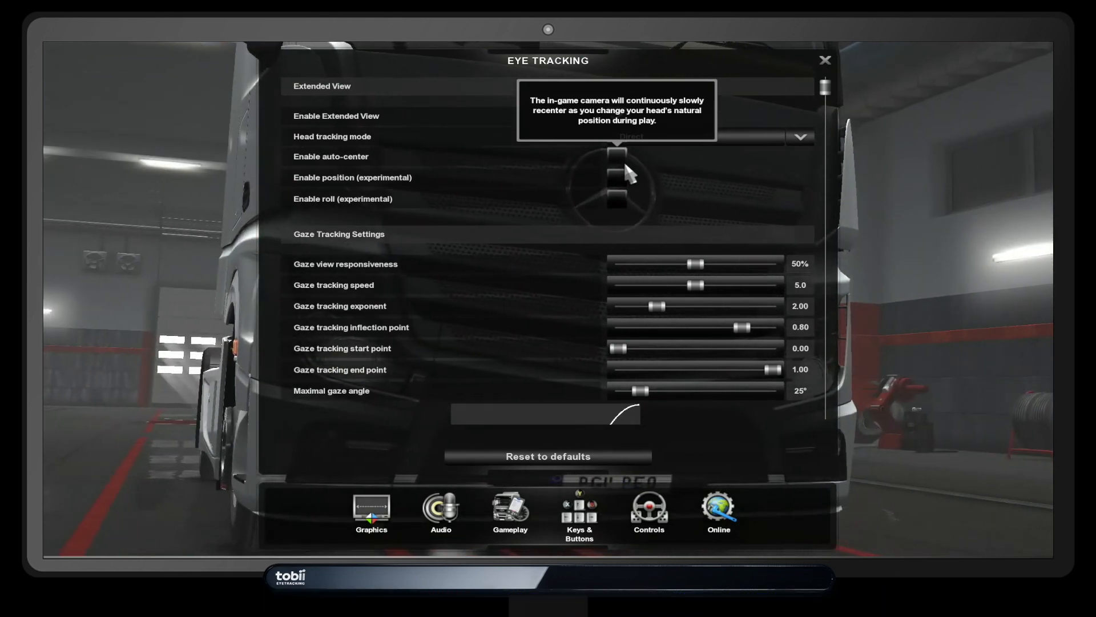
{"action": "mouse_move", "coordinate": [623, 184]}
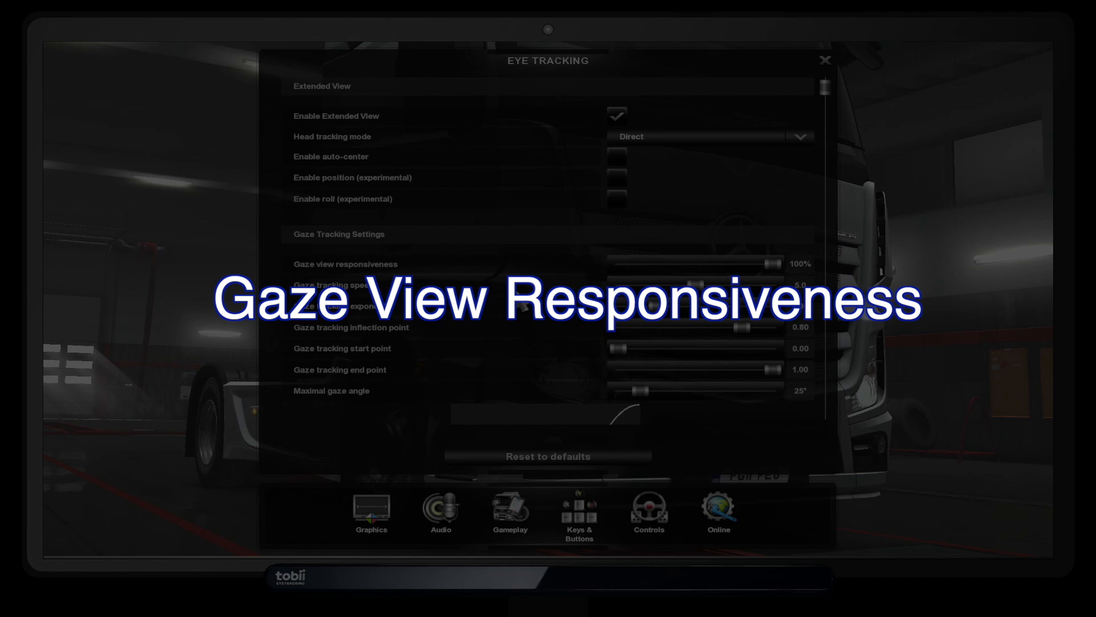
{"action": "mouse_move", "coordinate": [675, 273]}
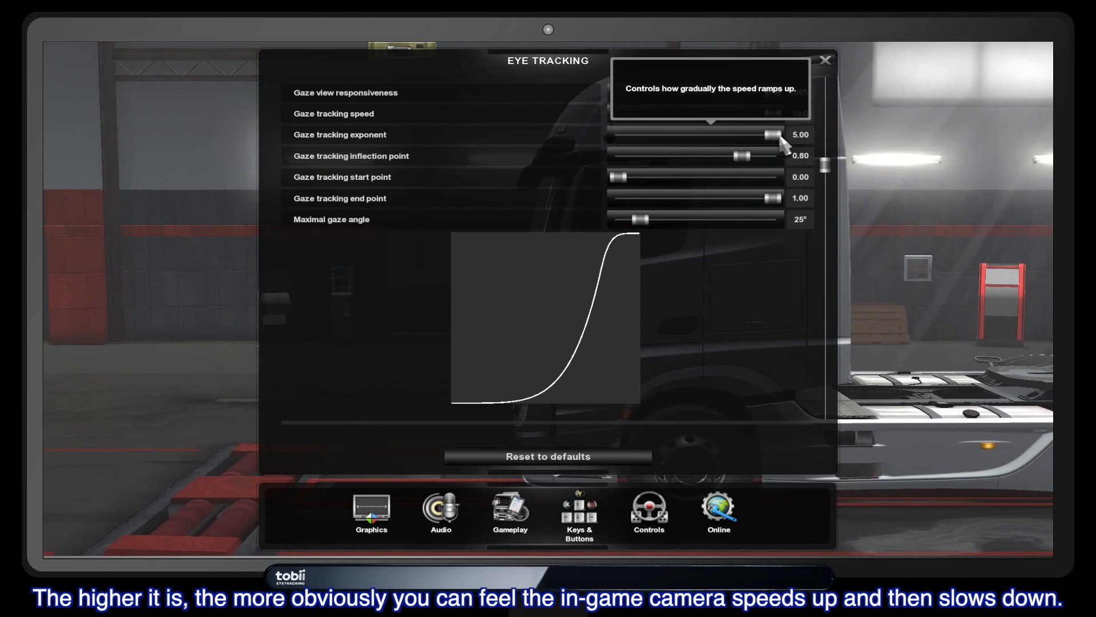
Restore gaze tracking defaults: responsiveness 50%, speed 5.0, exponent 2.00
{"action": "left_click", "coordinate": [825, 59]}
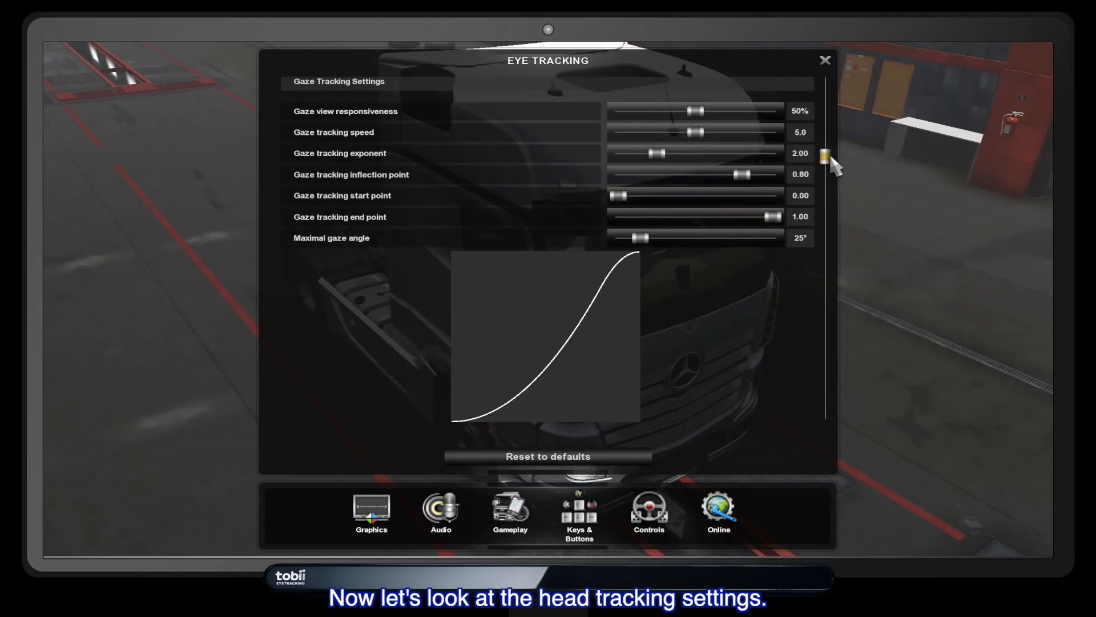
Scroll through Head Tracking Settings to review yaw and pitch multipliers and the curve
{"action": "scroll", "scroll_direction": "down", "scroll_amount": 3}
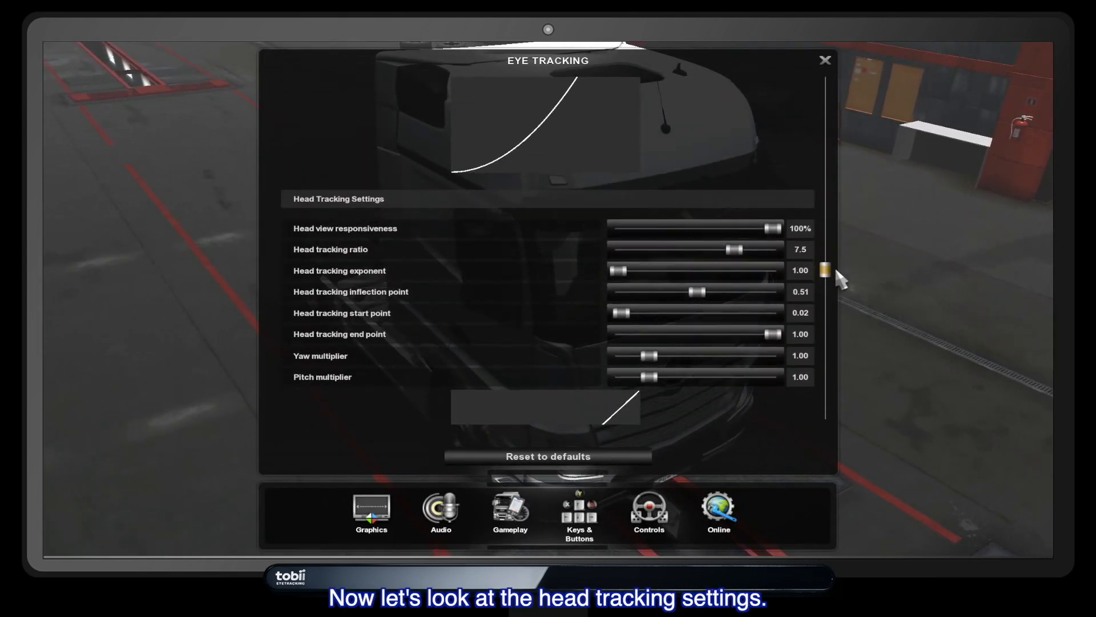
{"action": "scroll", "scroll_direction": "down", "scroll_amount": 3}
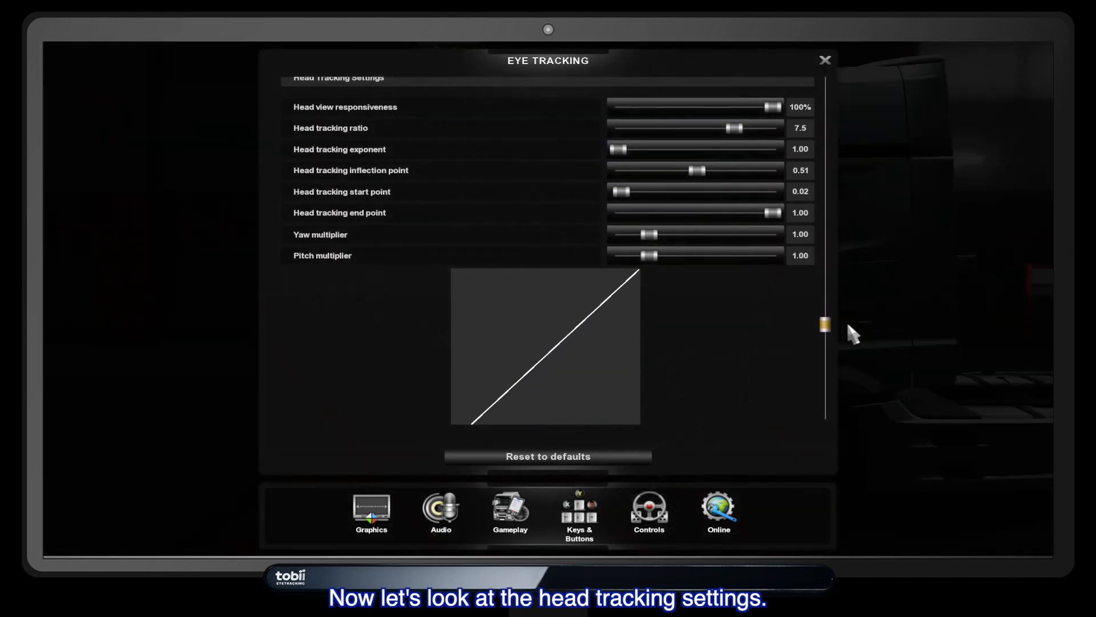
{"action": "scroll", "scroll_direction": "up", "scroll_amount": 3}
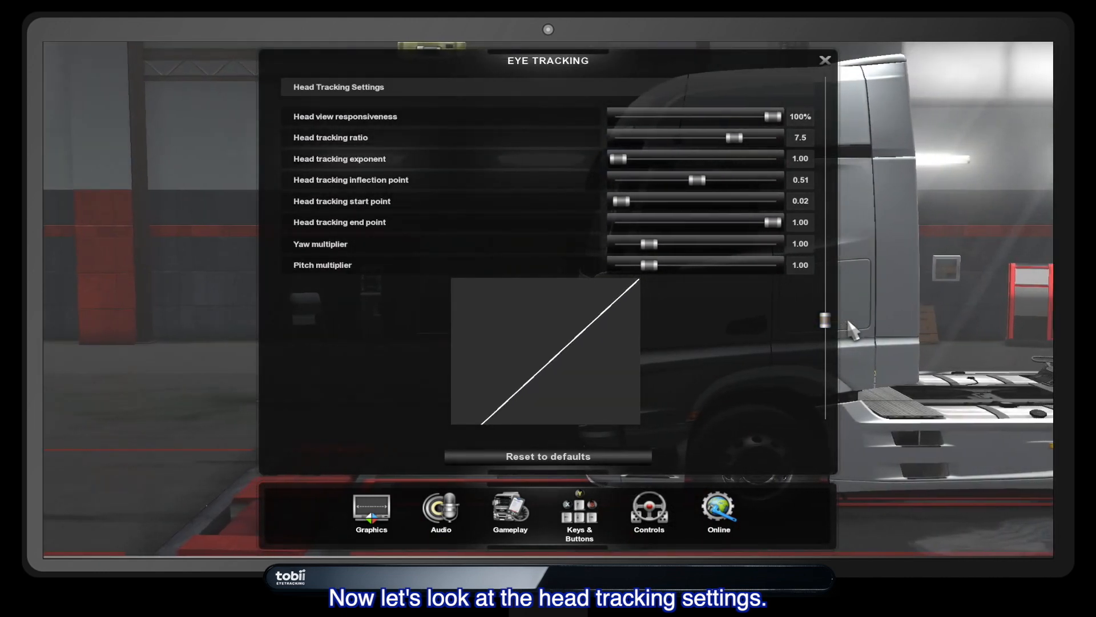
{"action": "mouse_move", "coordinate": [773, 126]}
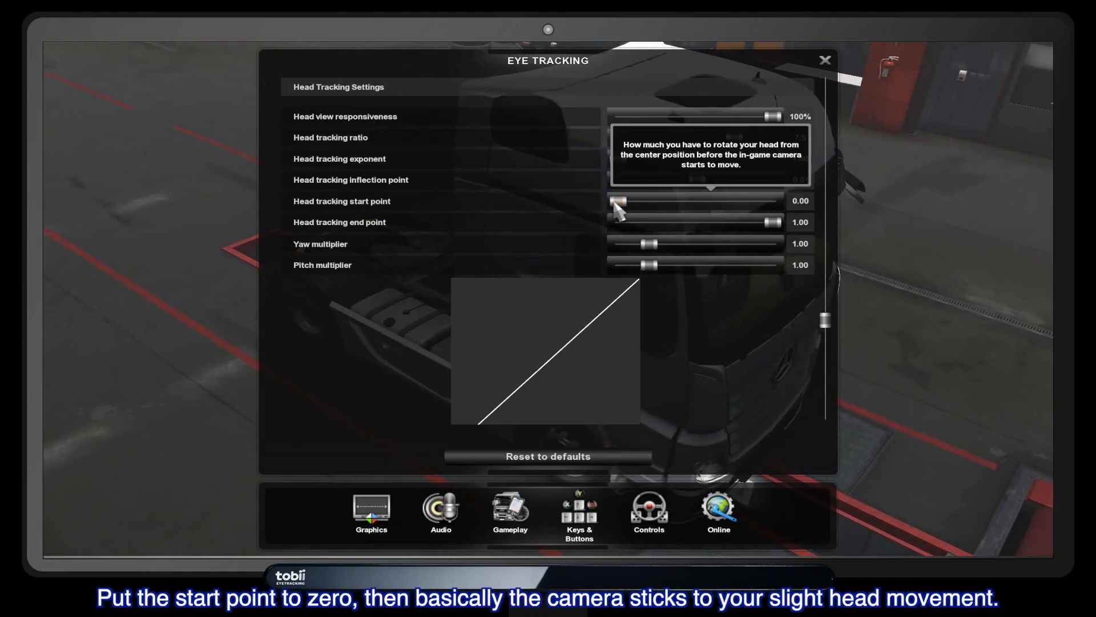
Return the head tracking start point to 0.02, with pitch multiplier at 5.00
{"action": "left_click", "coordinate": [824, 59]}
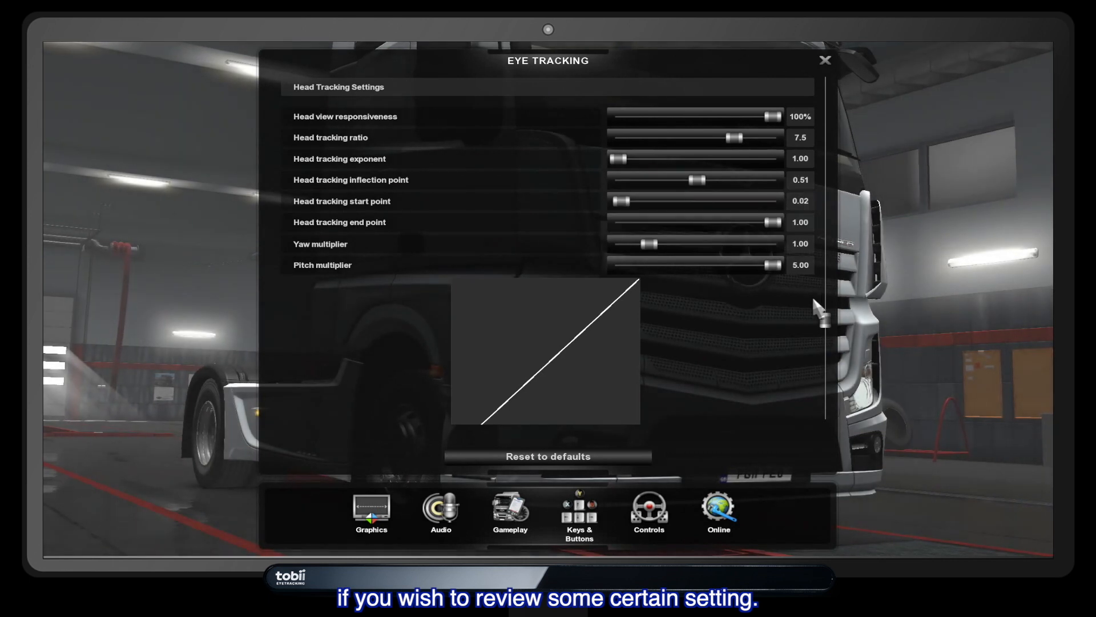
Scroll down to Autopause (Disabled) and Keyboard Controls with Reset Head on F12
{"action": "scroll", "scroll_direction": "down", "scroll_amount": 3}
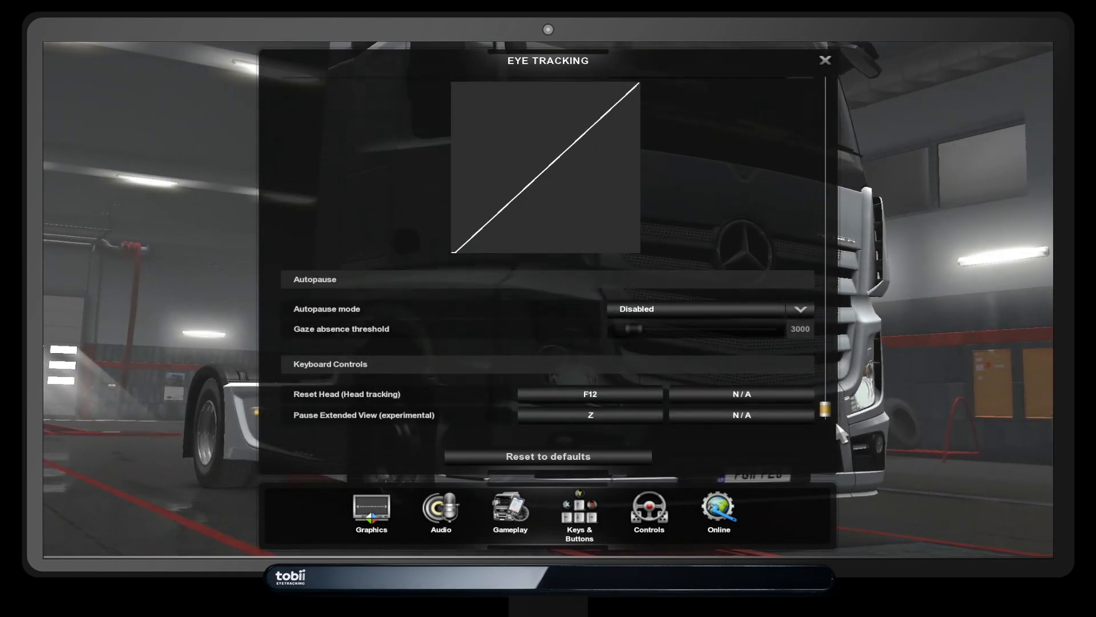